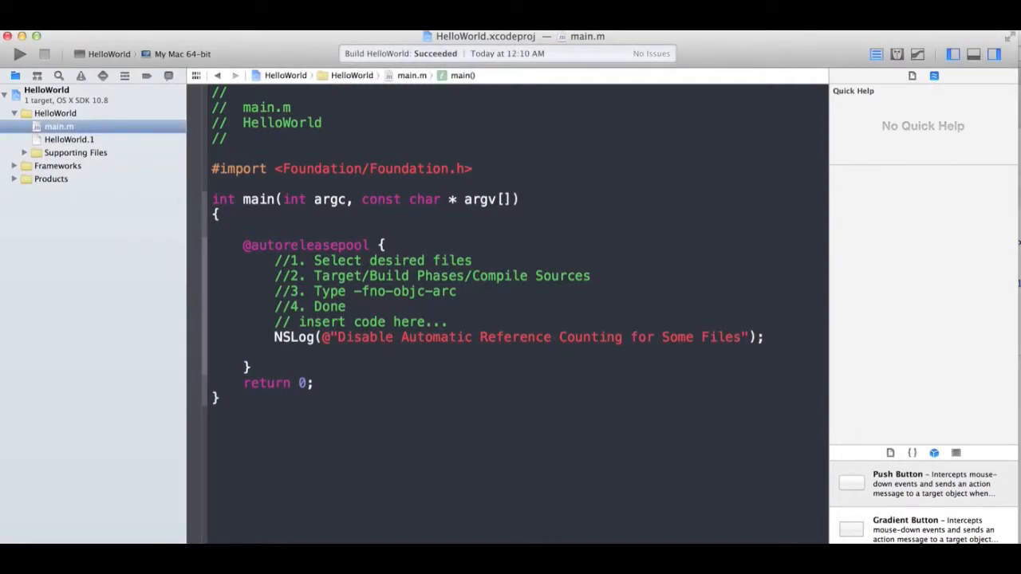
- Reach the HelloWorld target's empty Compile Sources phase and start adding a source file
drag(274, 260, 447, 306)
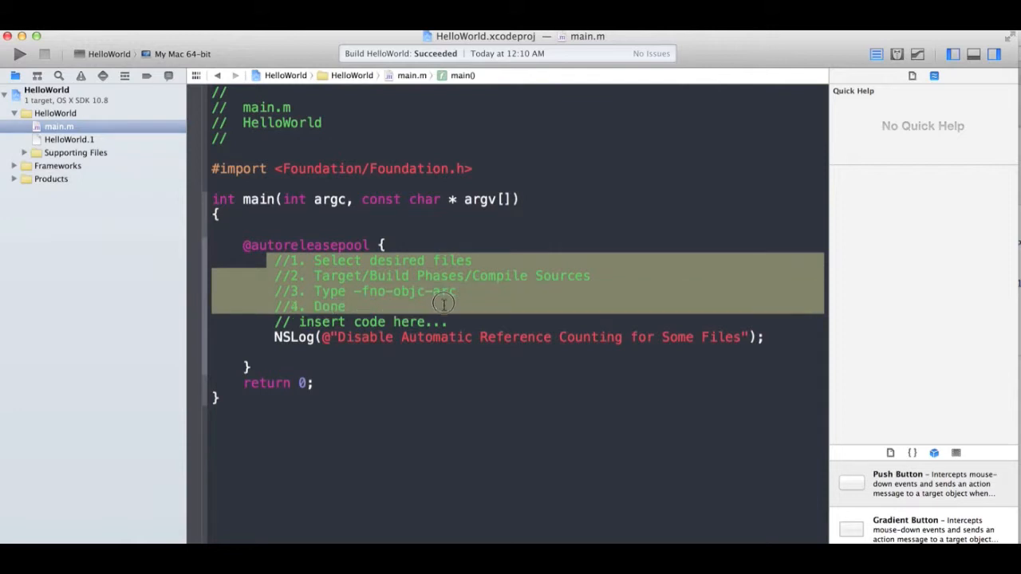
click(479, 260)
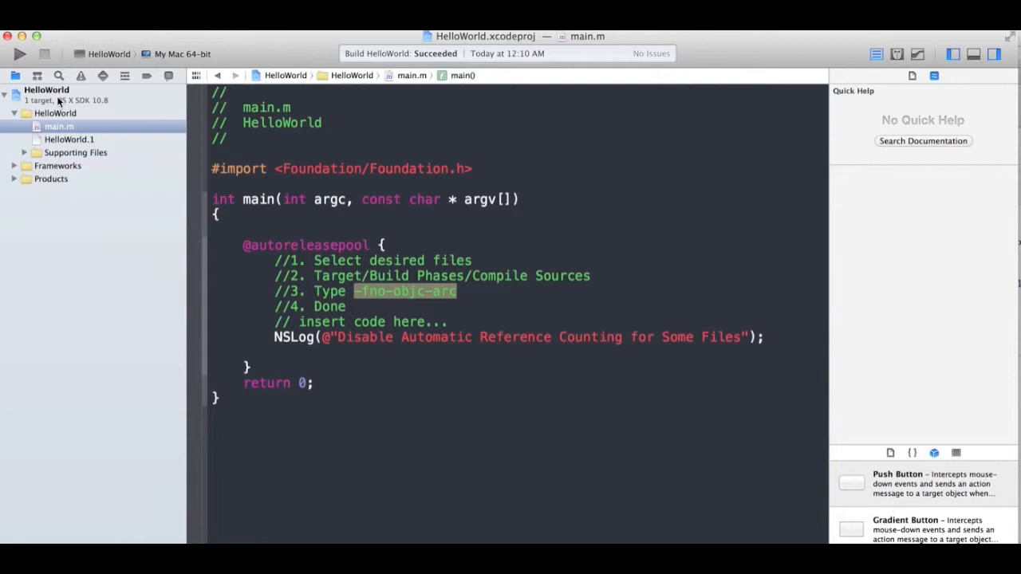
mouse_move(58, 127)
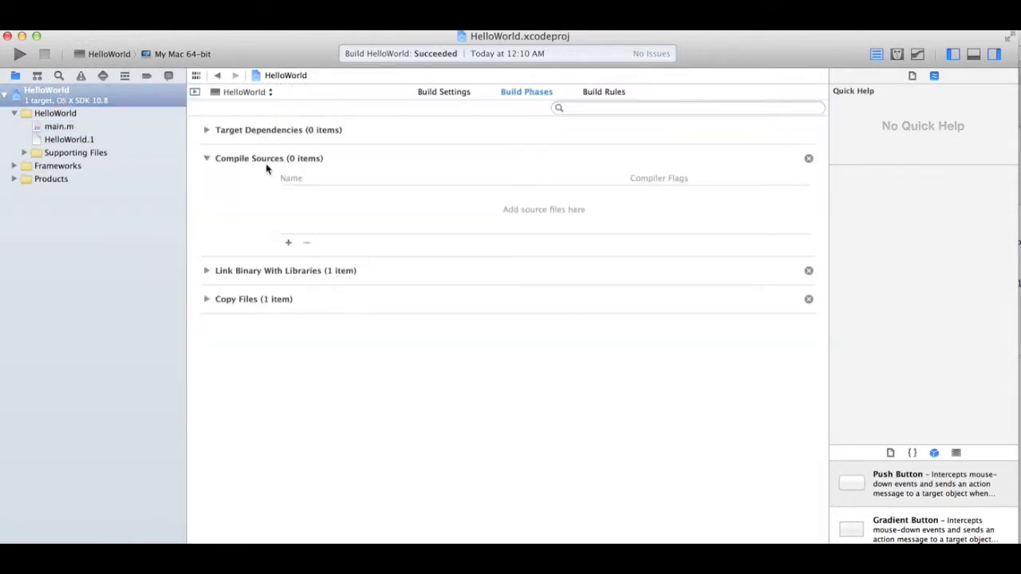
mouse_move(218, 164)
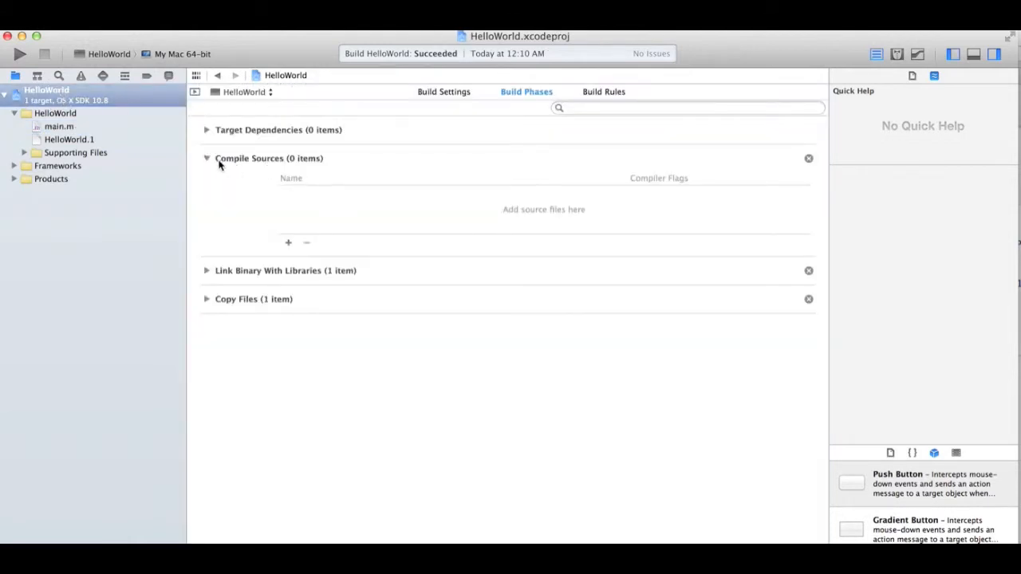
mouse_move(290, 165)
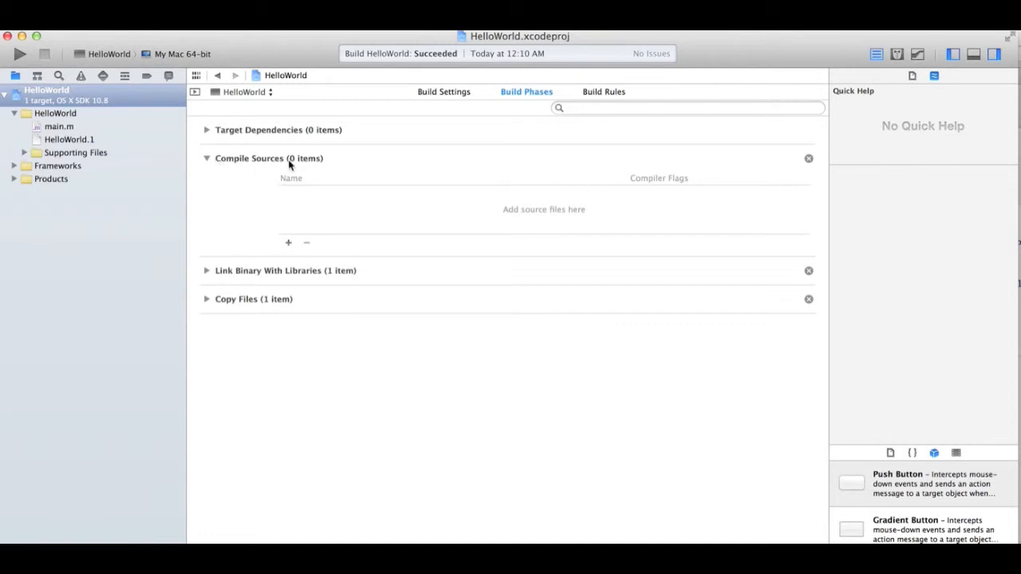
mouse_move(325, 242)
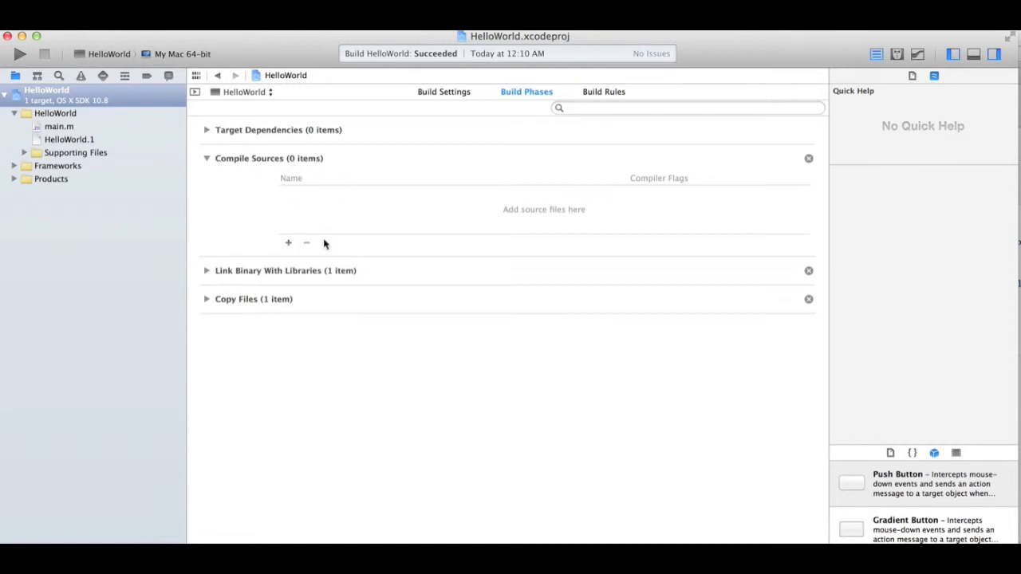
click(288, 242)
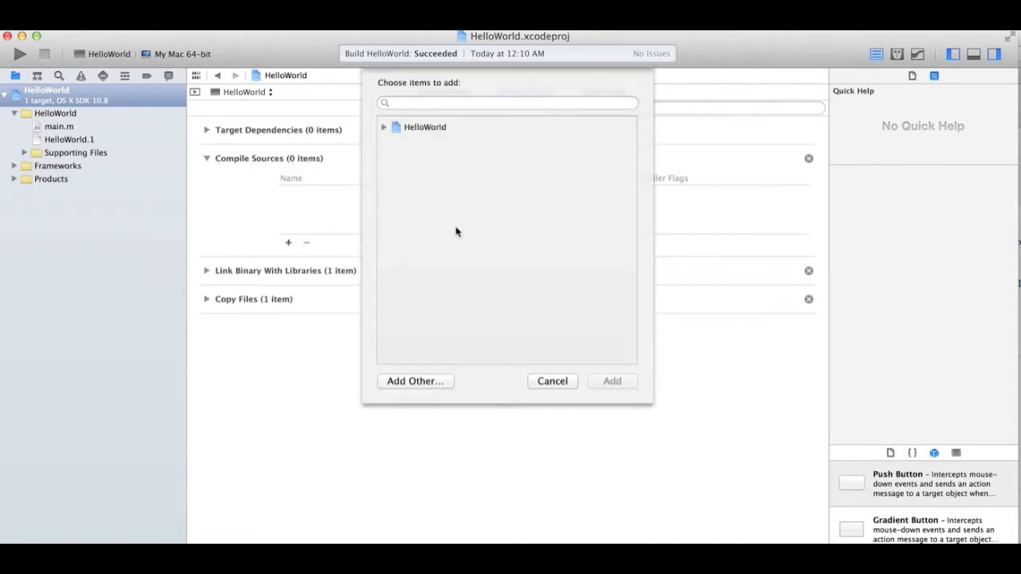
- Add main.m from the HelloWorld group to Compile Sources and begin editing its compiler flags
click(508, 102)
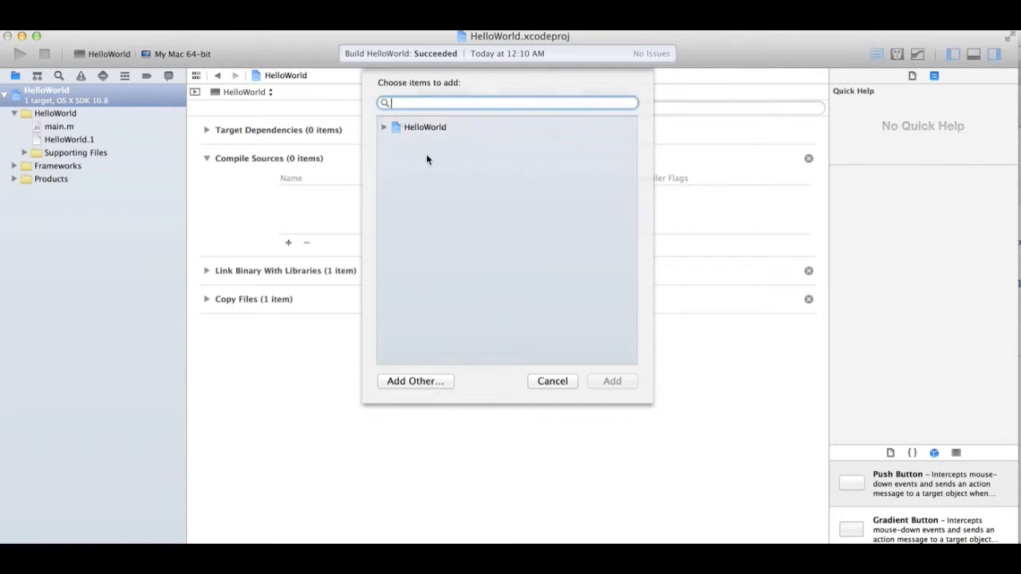
click(384, 126)
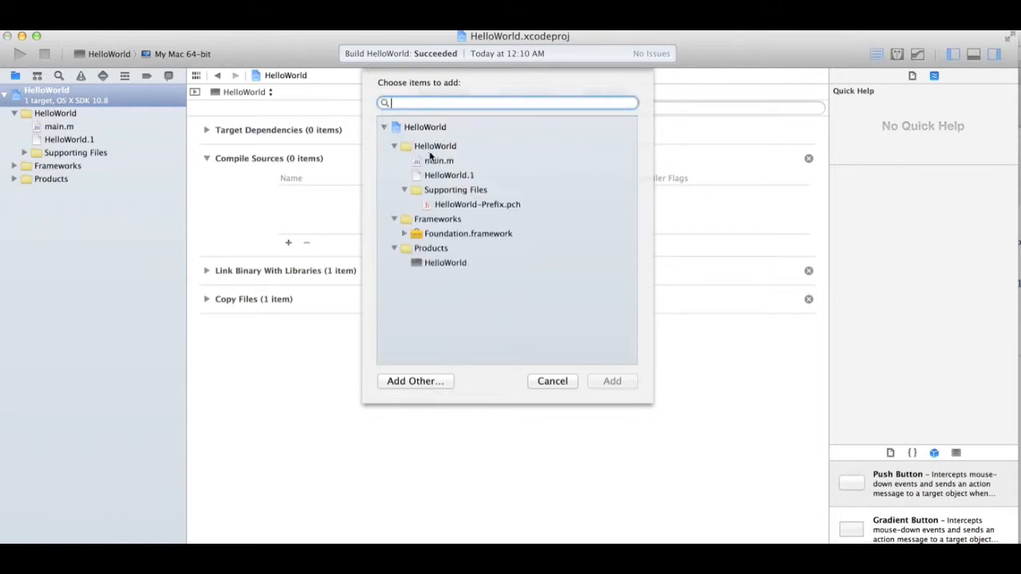
click(436, 161)
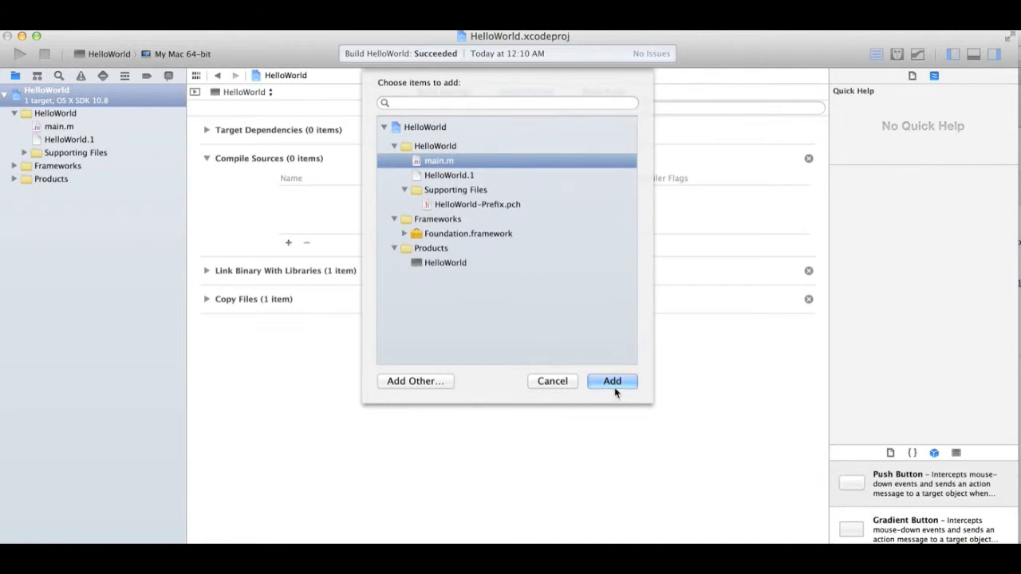
click(612, 382)
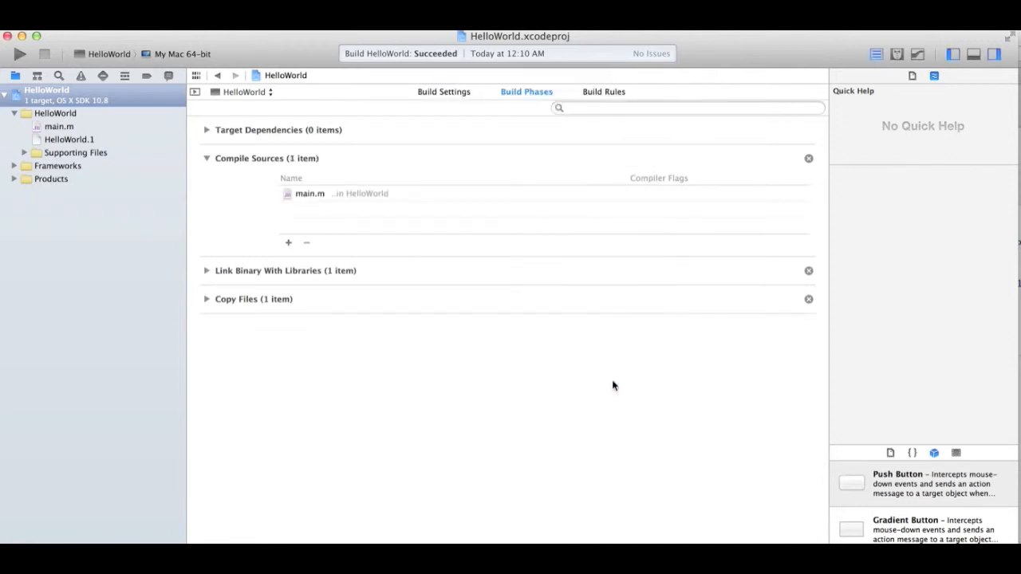
click(341, 193)
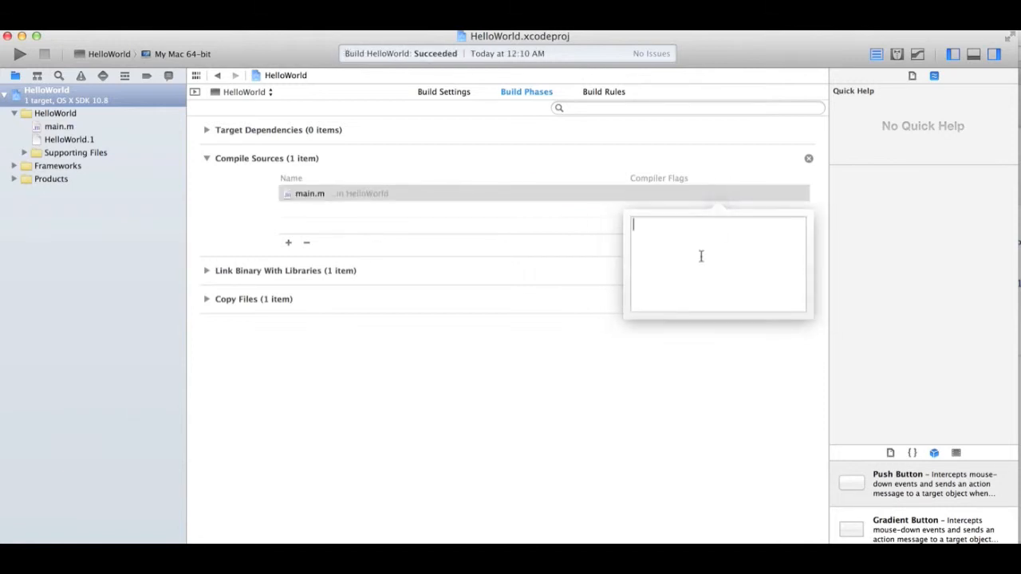
- Enter the compiler flag -fno-objc-arc for main.m
text(-fno-objc-arc)
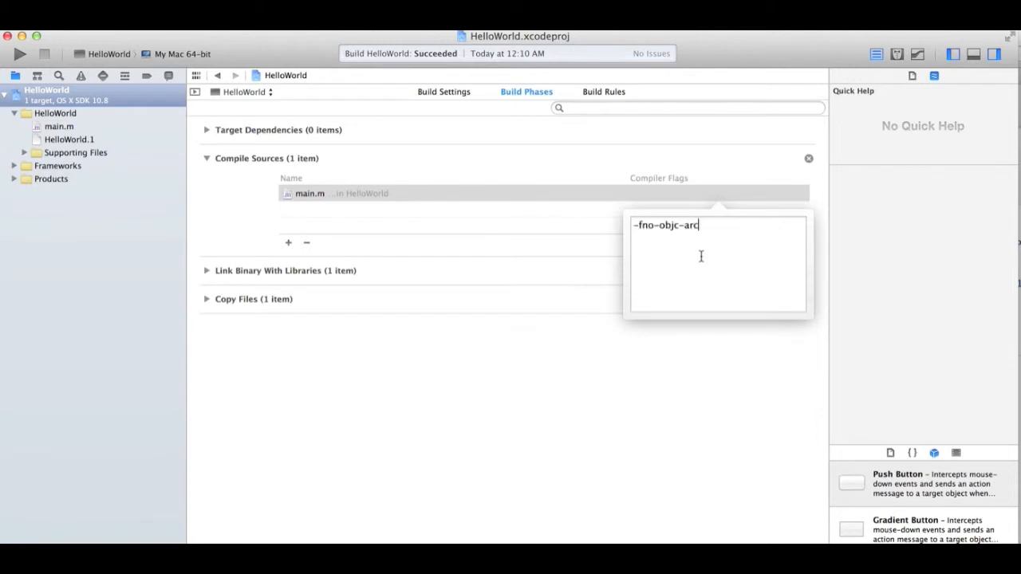
mouse_move(762, 394)
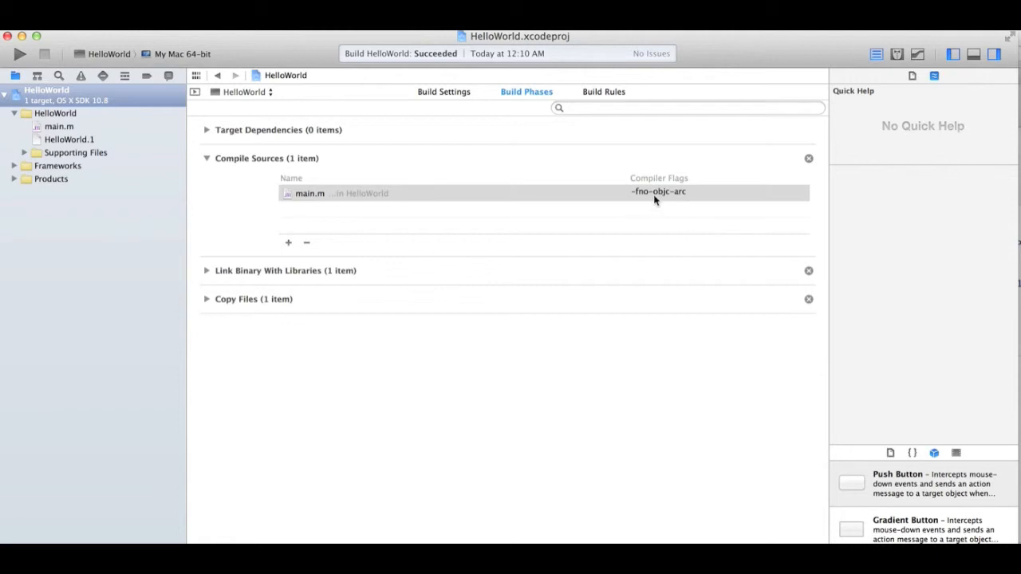
mouse_move(685, 199)
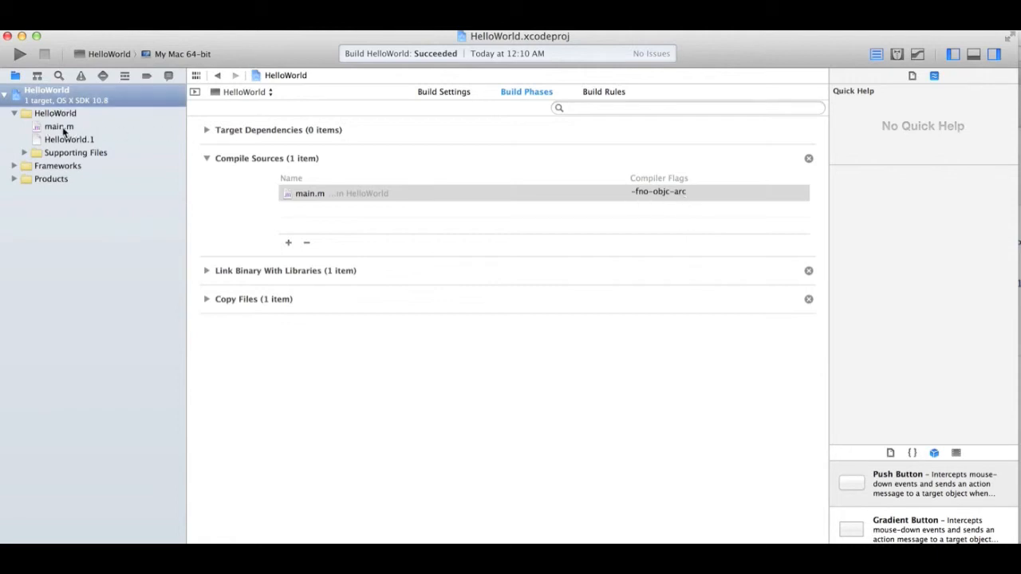
- Show main.m's source again, then build and run HelloWorld successfully
click(58, 126)
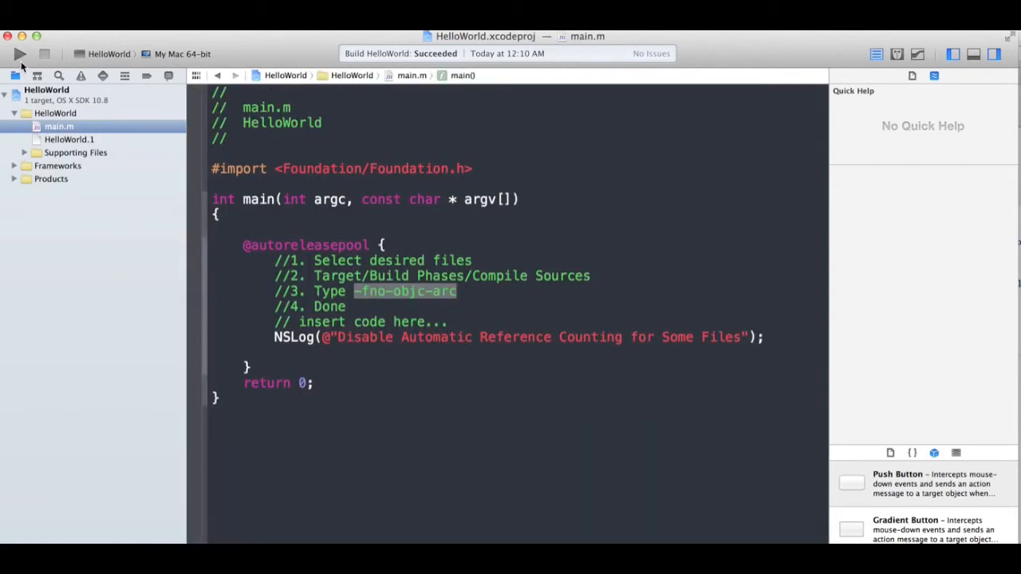
click(17, 53)
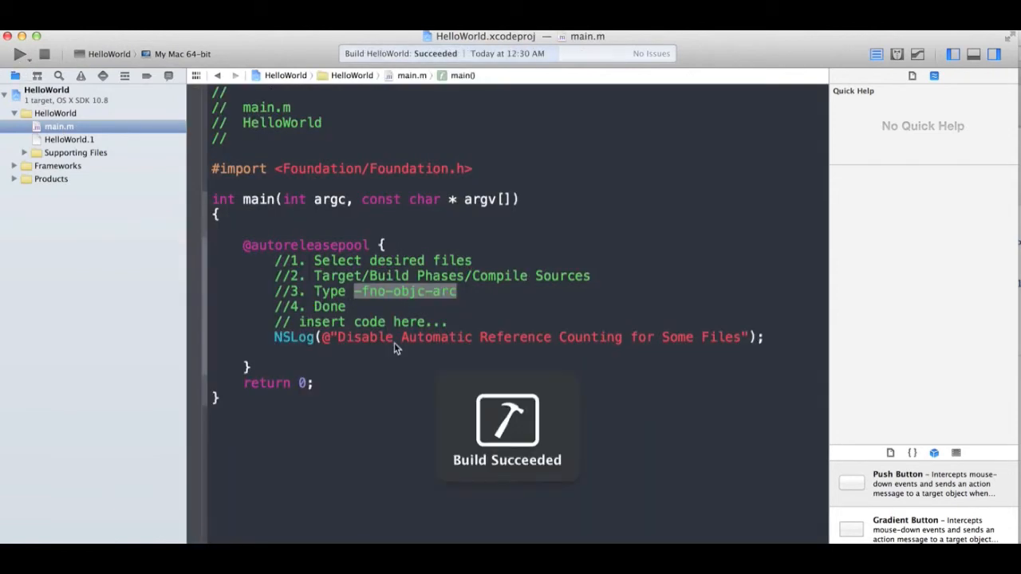
click(16, 55)
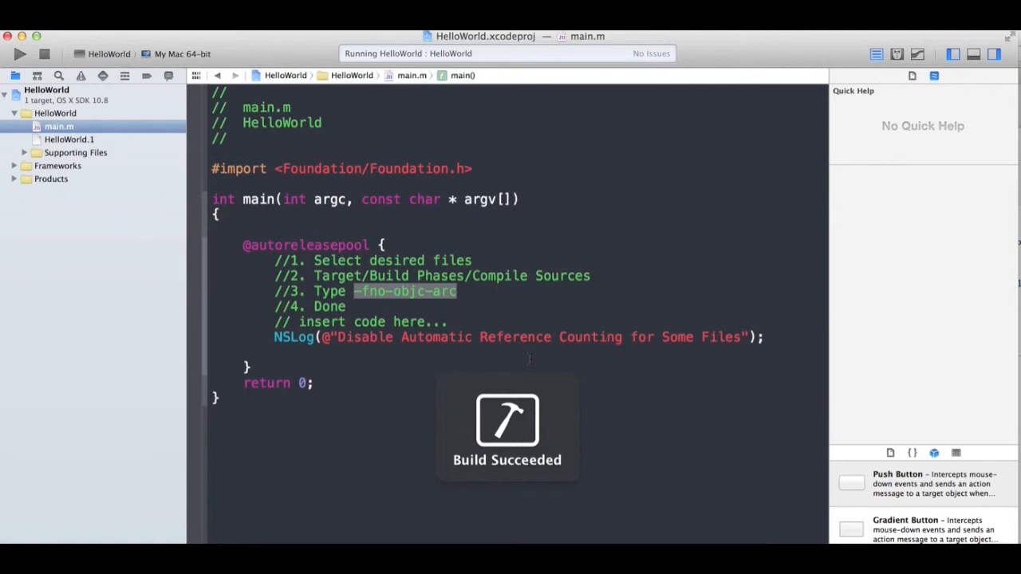